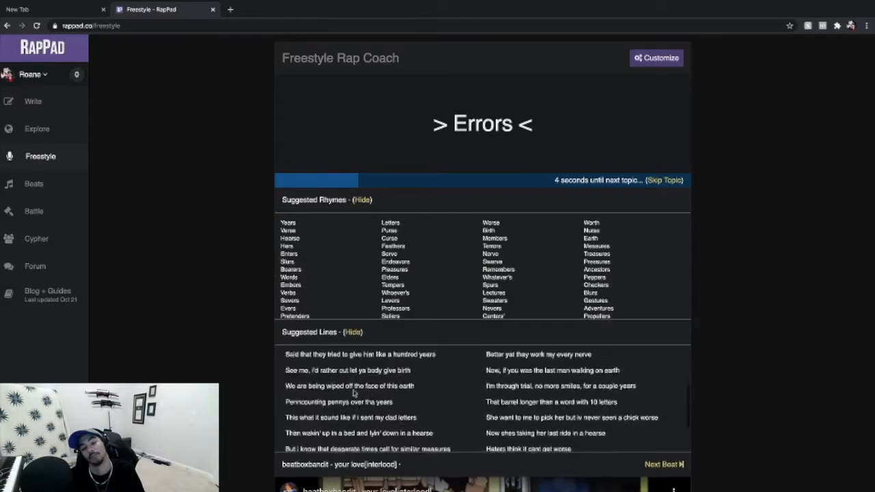
scroll(down, 3)
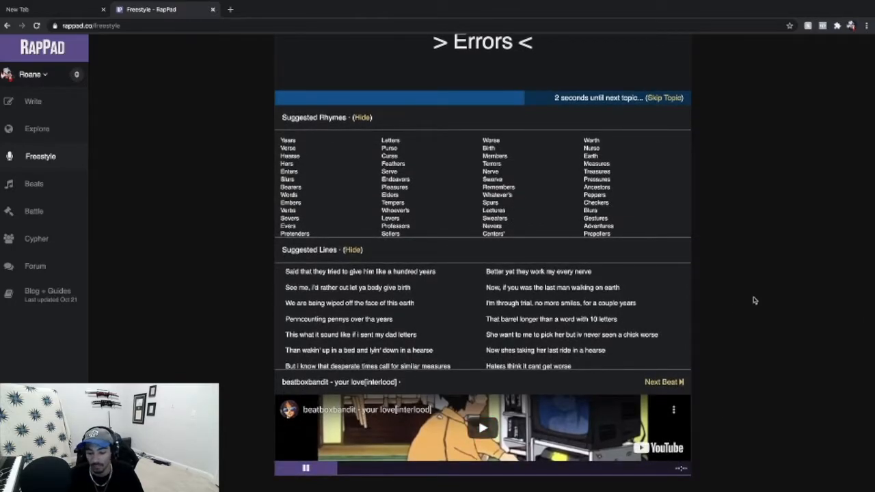